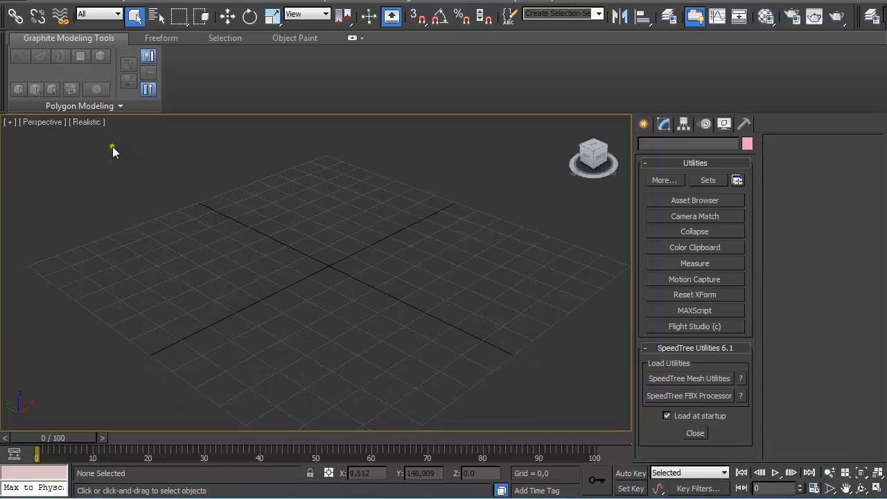
# Switch the perspective viewport's visual style to Shaded through Configure Viewports
pyautogui.click(85, 122)
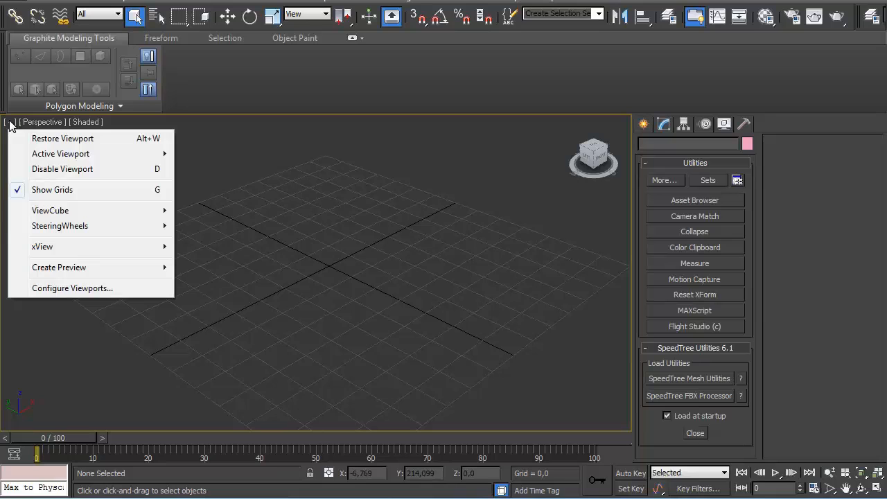
pyautogui.click(72, 286)
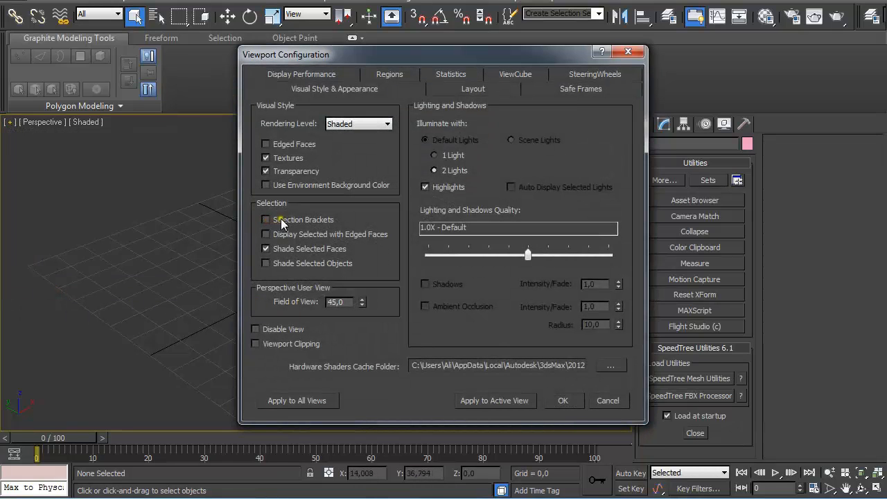
pyautogui.click(266, 235)
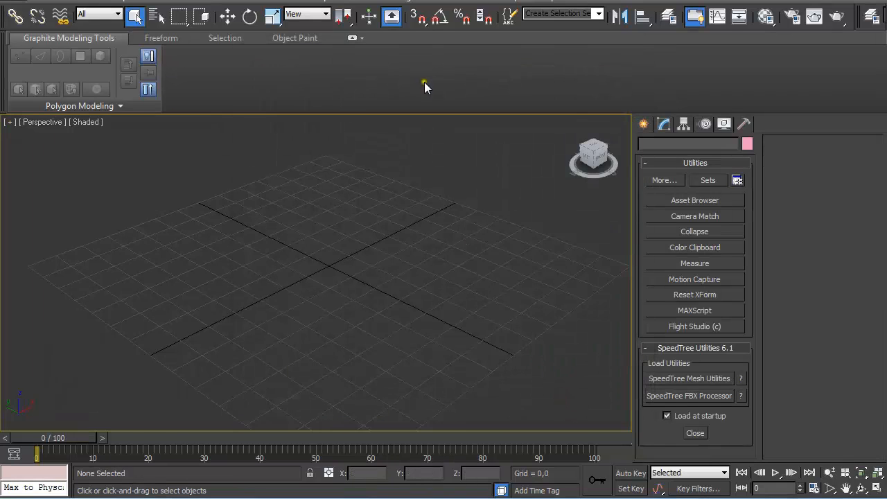
# Set the scene to Generic Units and bring up the grid spacing settings
pyautogui.click(446, 6)
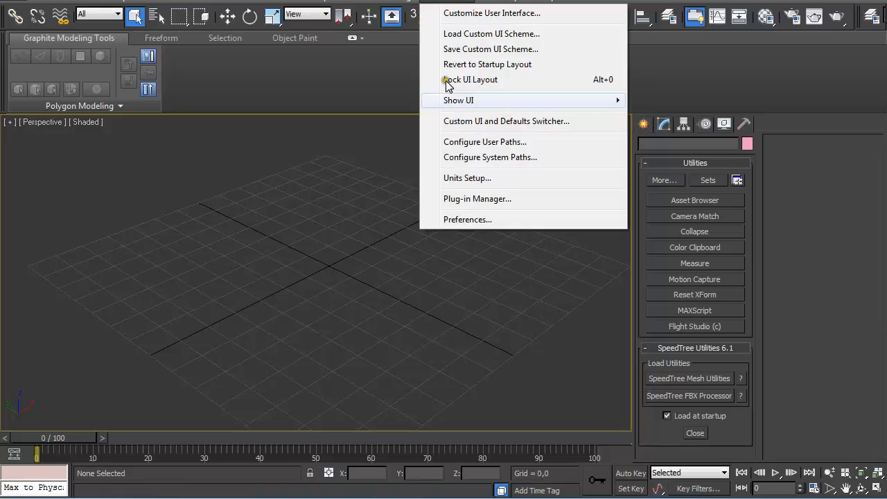
pyautogui.click(466, 177)
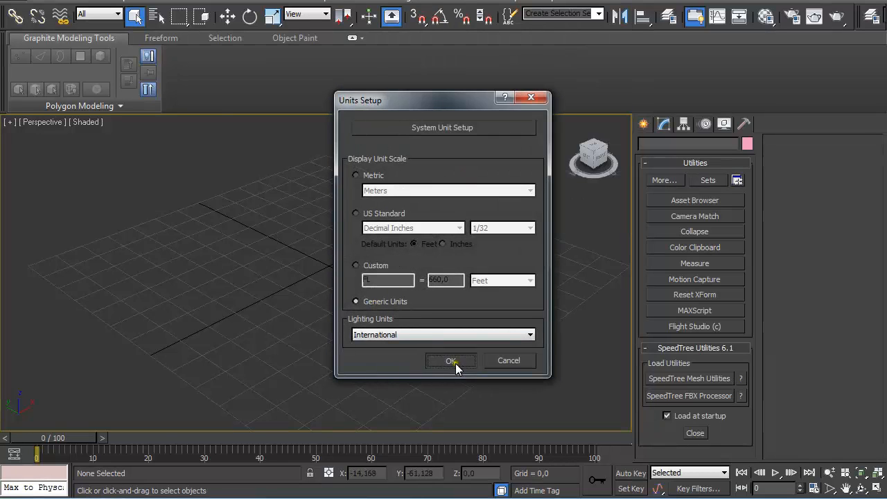
pyautogui.click(452, 360)
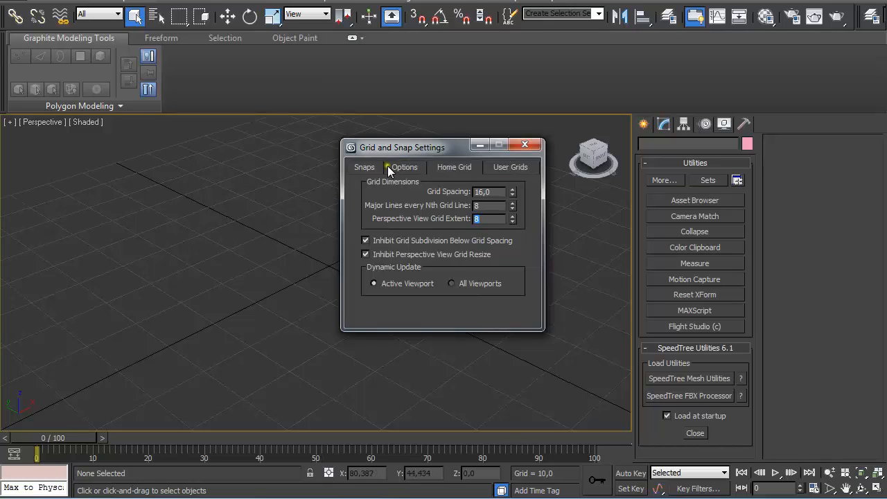
pyautogui.click(363, 167)
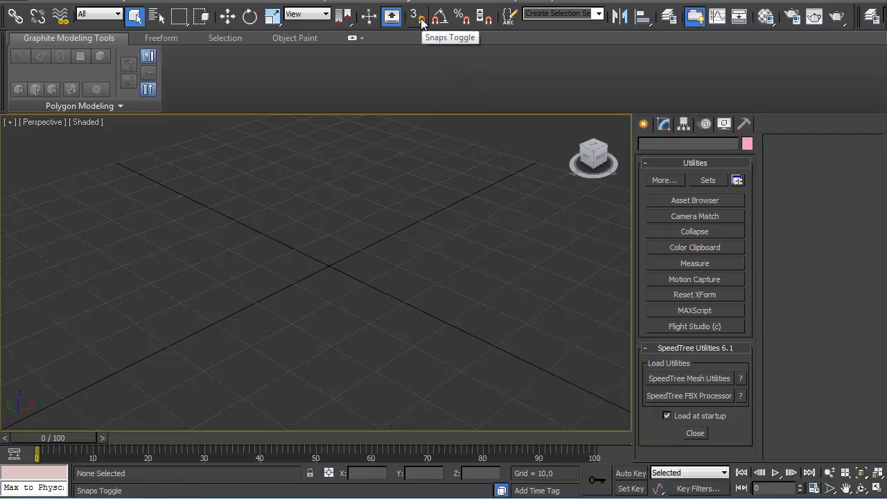
# Draw a snapped 256x256 plane at the scene centre and raise its length and width segments
pyautogui.click(391, 15)
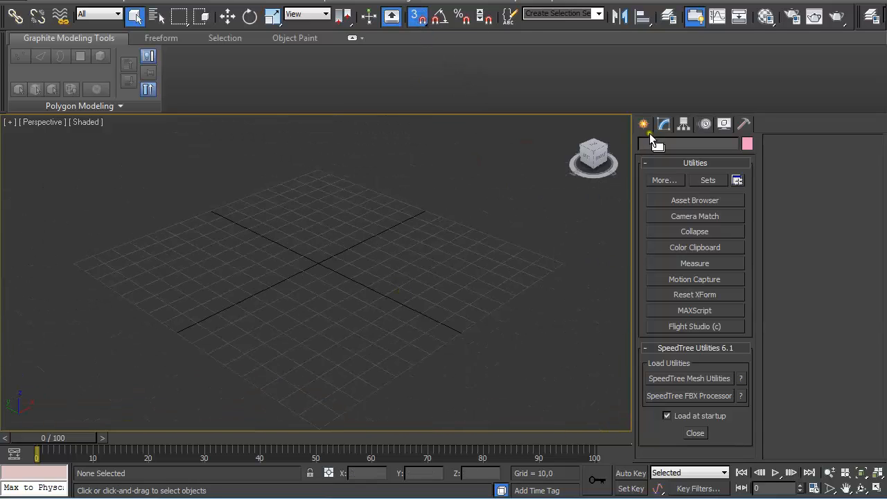
pyautogui.click(643, 125)
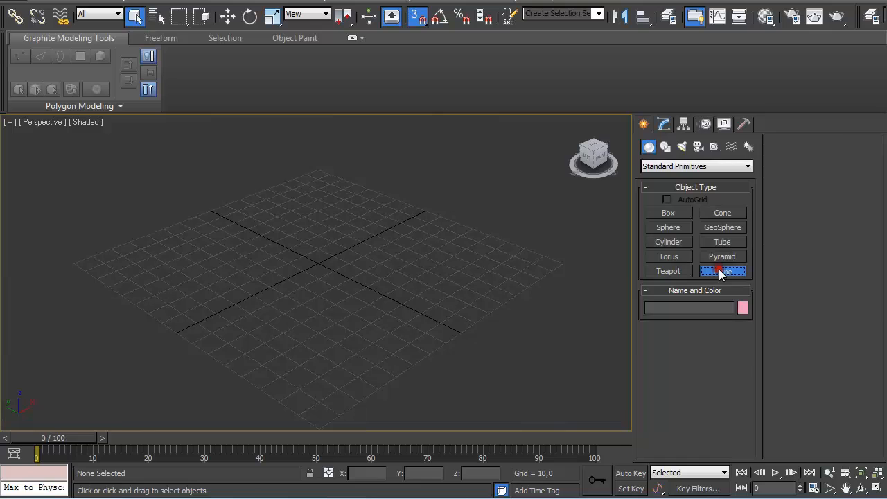
pyautogui.click(722, 271)
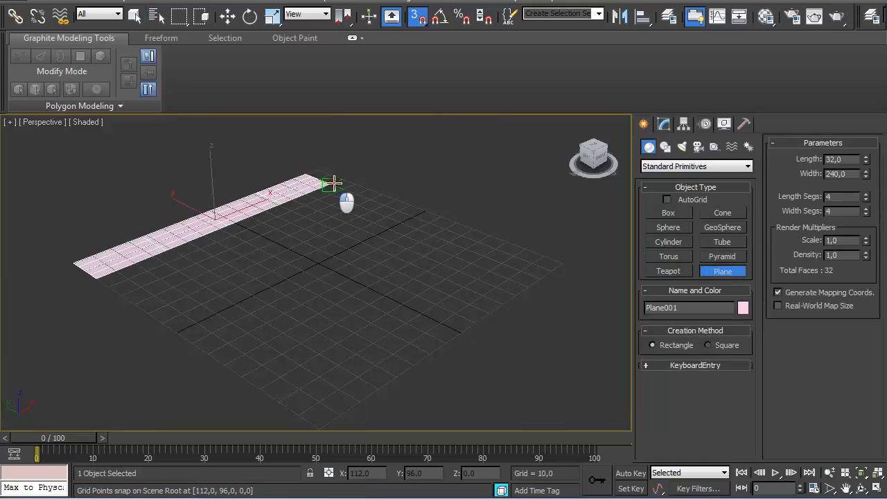
pyautogui.moveTo(332, 183); pyautogui.dragTo(561, 266)
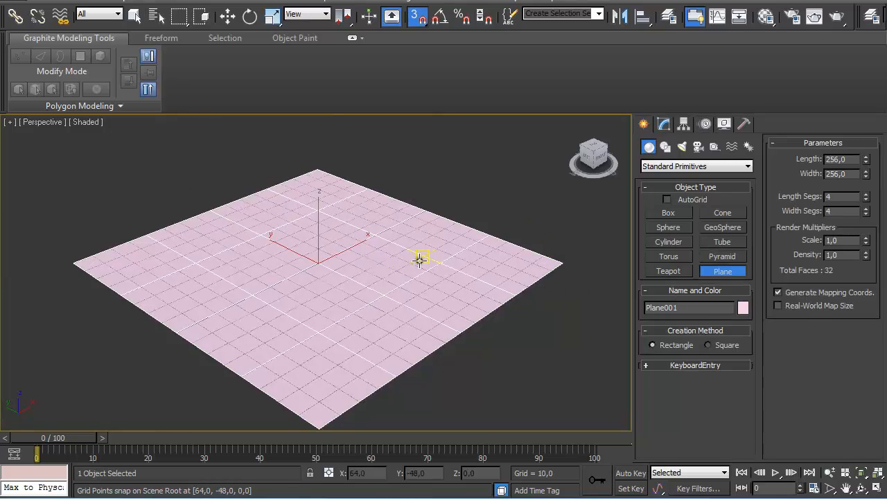
pyautogui.click(135, 17)
pyautogui.write('1')
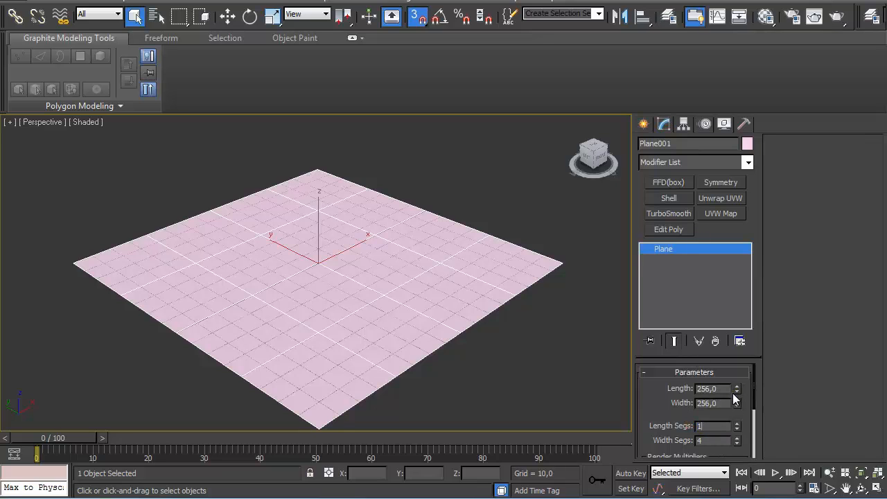
pyautogui.click(737, 443)
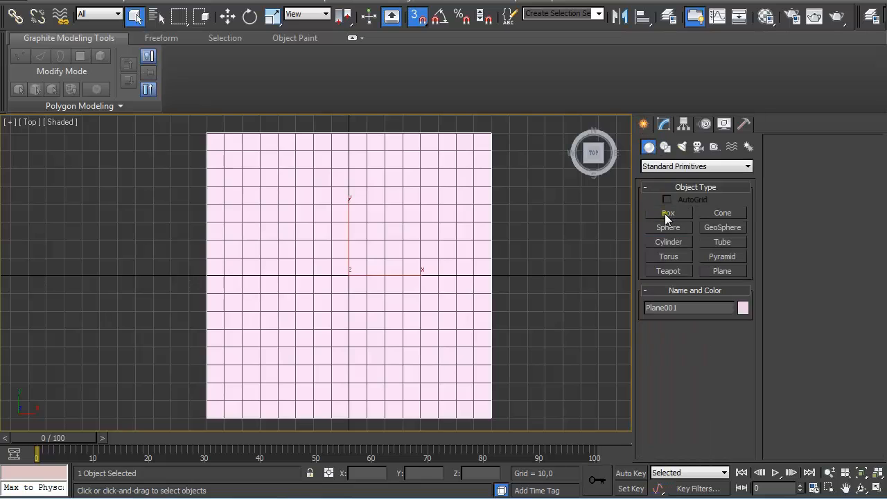
# Start a box primitive snapped at the plane's top-left corner
pyautogui.click(668, 214)
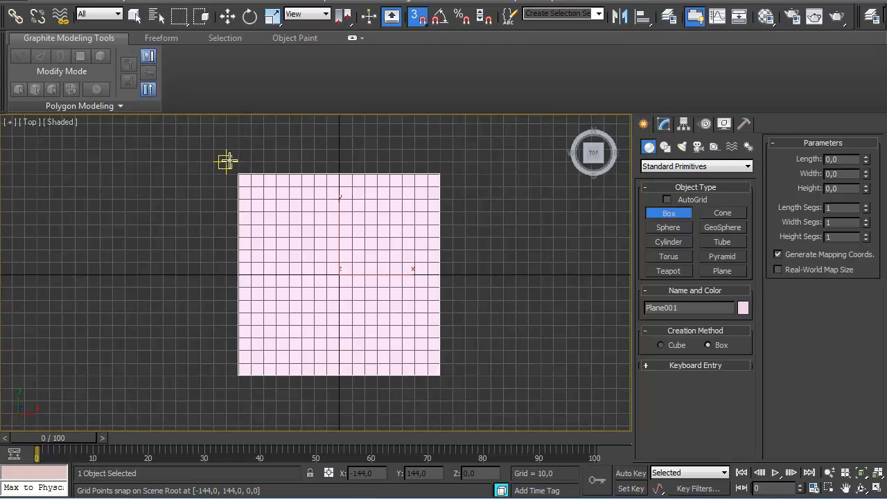
pyautogui.moveTo(262, 185)
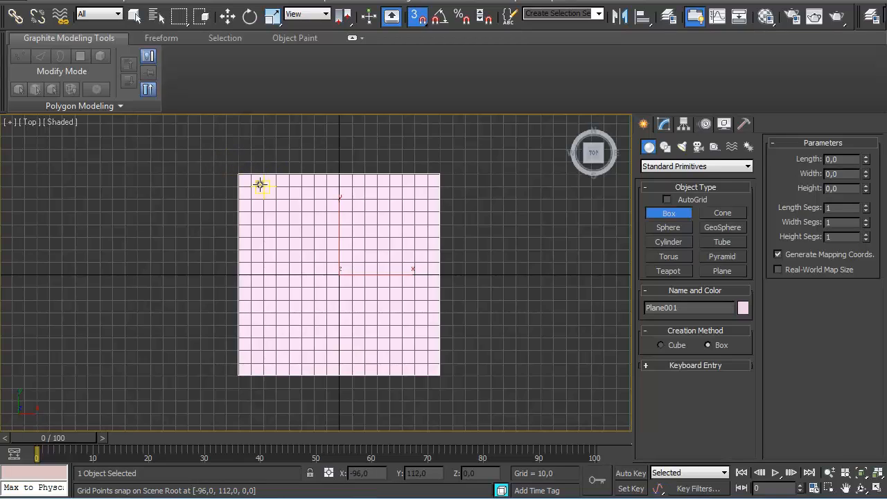
pyautogui.moveTo(290, 246)
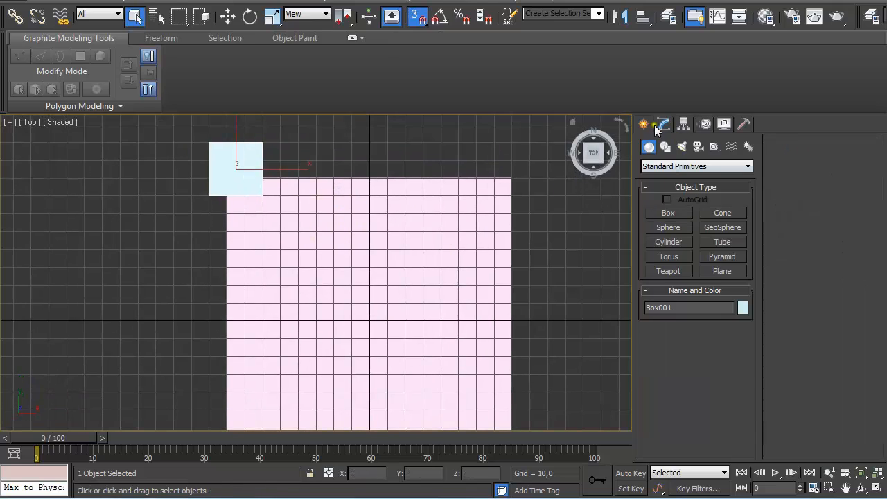
# Set the box's pivot via Affect Pivot Only and copy it to the other three corners
pyautogui.click(227, 16)
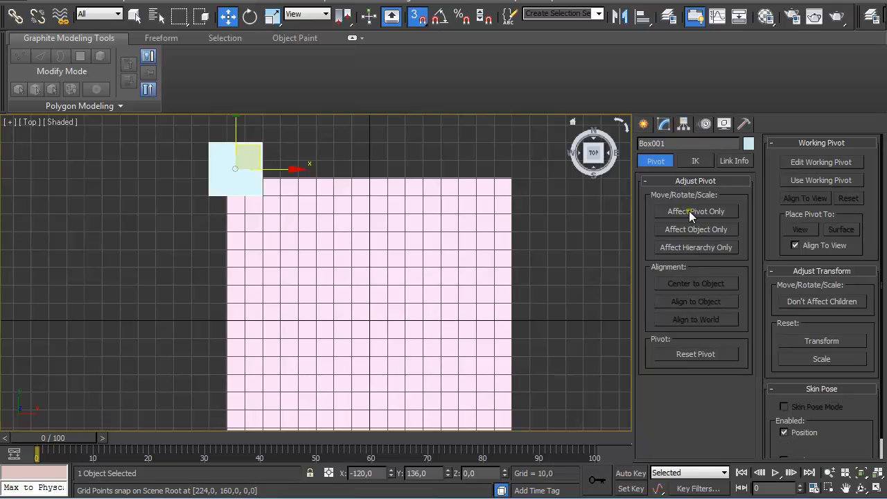
pyautogui.click(695, 211)
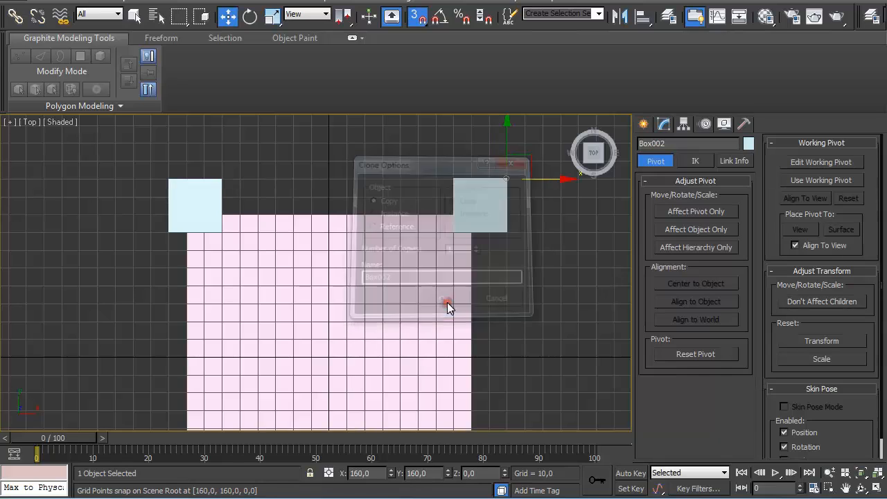
pyautogui.click(446, 297)
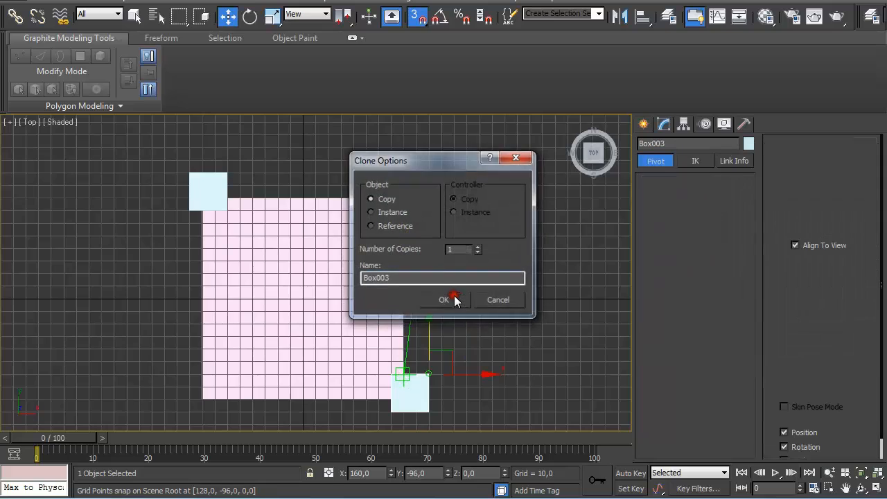
pyautogui.click(443, 299)
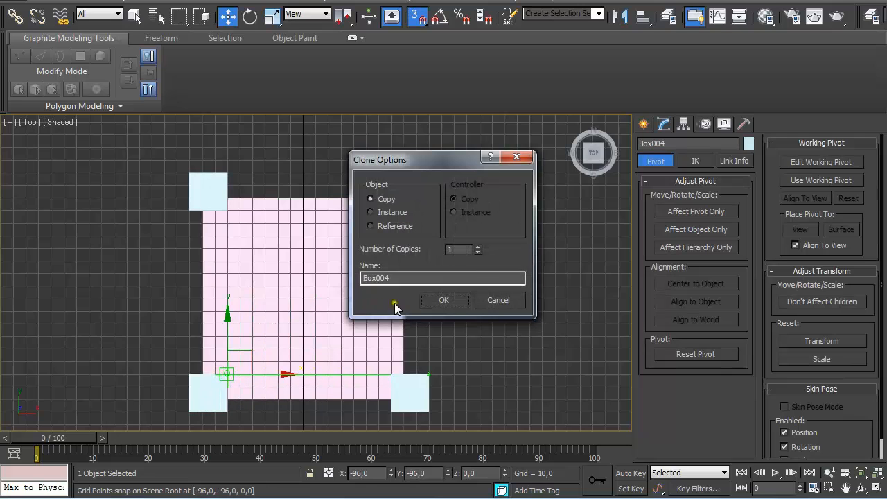
pyautogui.click(443, 299)
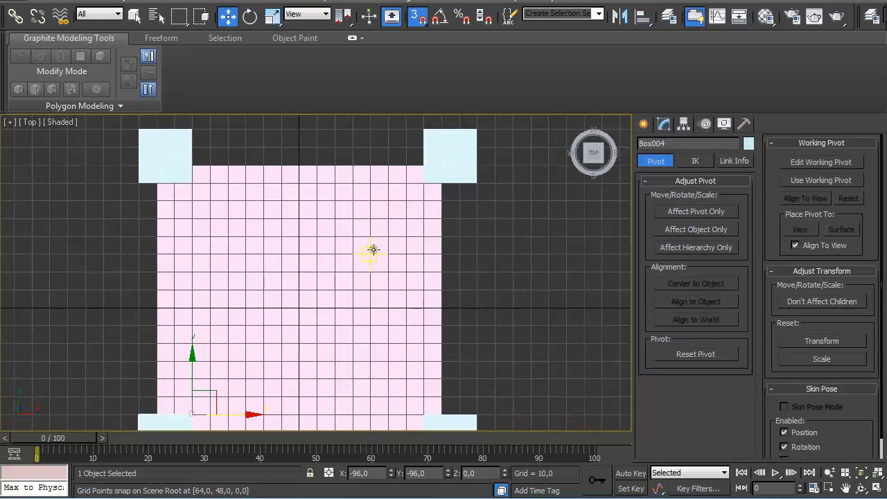
# Draw a purple box snapped along the plane's top edge
pyautogui.click(644, 124)
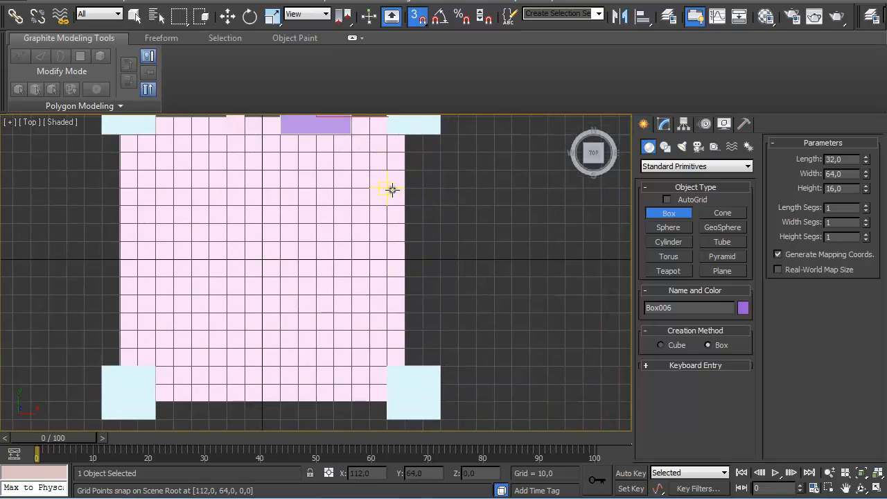
pyautogui.moveTo(391, 187); pyautogui.dragTo(387, 294)
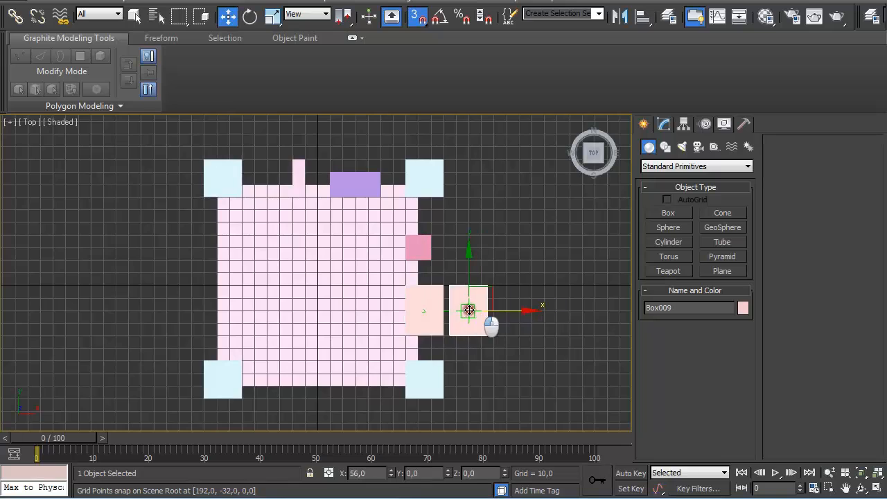
# Copy the pale box to the plane's left edge and select the small pink box
pyautogui.moveTo(468, 310); pyautogui.dragTo(219, 323)
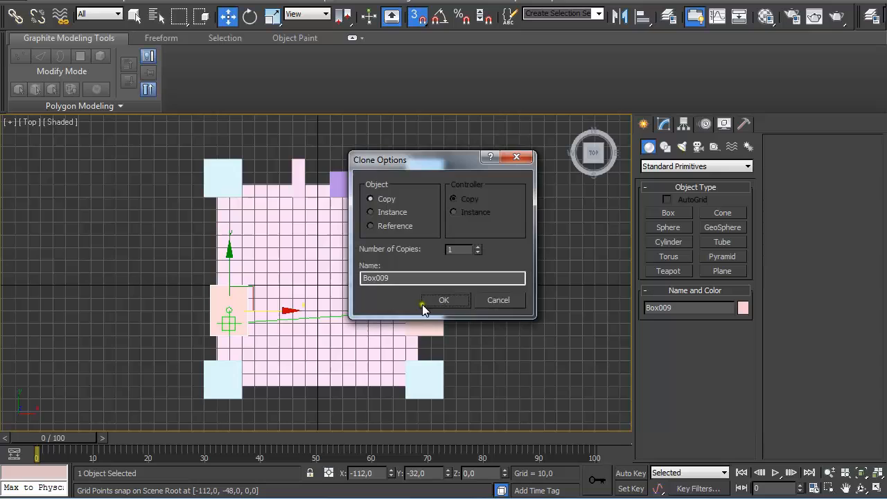
pyautogui.click(443, 300)
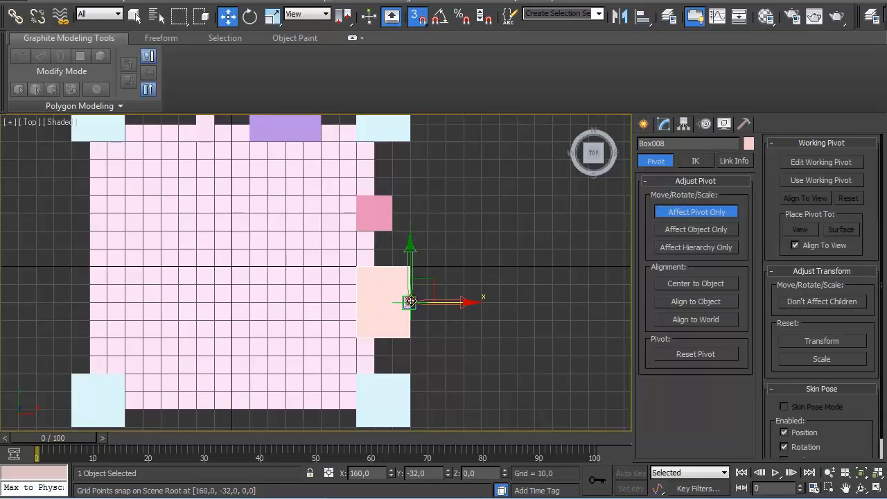
pyautogui.moveTo(410, 302); pyautogui.dragTo(455, 304)
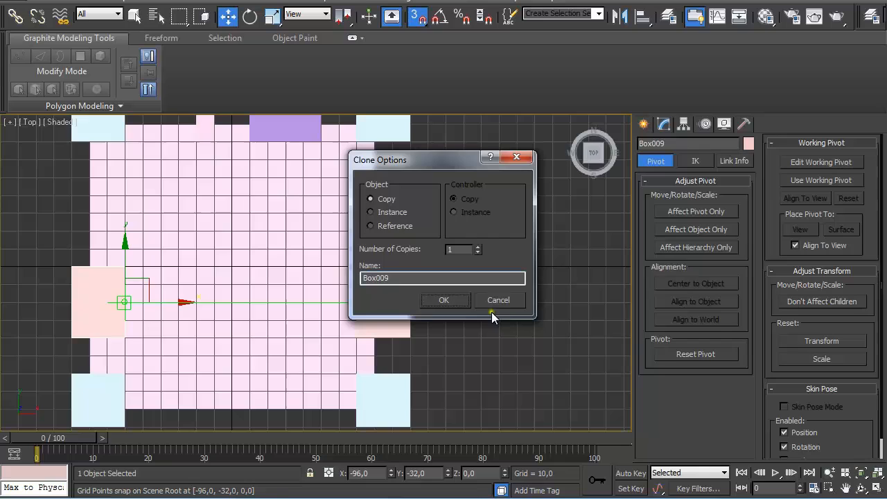
pyautogui.click(444, 300)
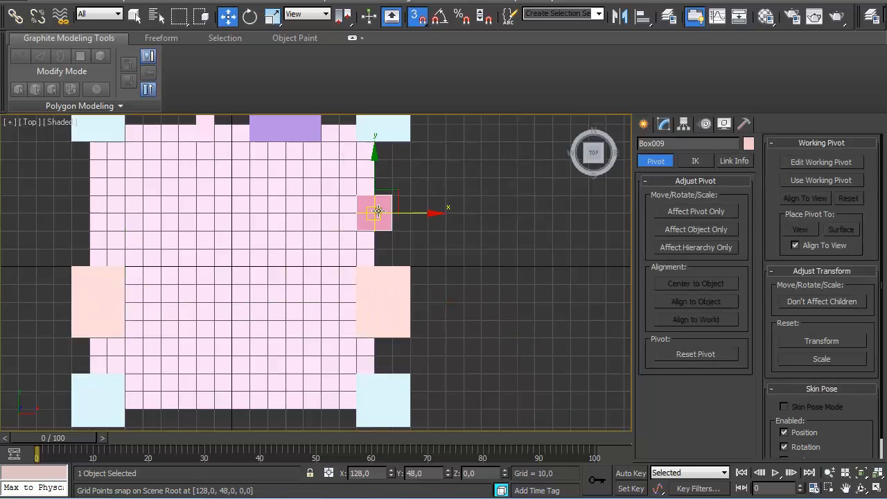
# Copy the pink box to the left edge and confirm further box copies along the bottom
pyautogui.moveTo(377, 214); pyautogui.dragTo(142, 214)
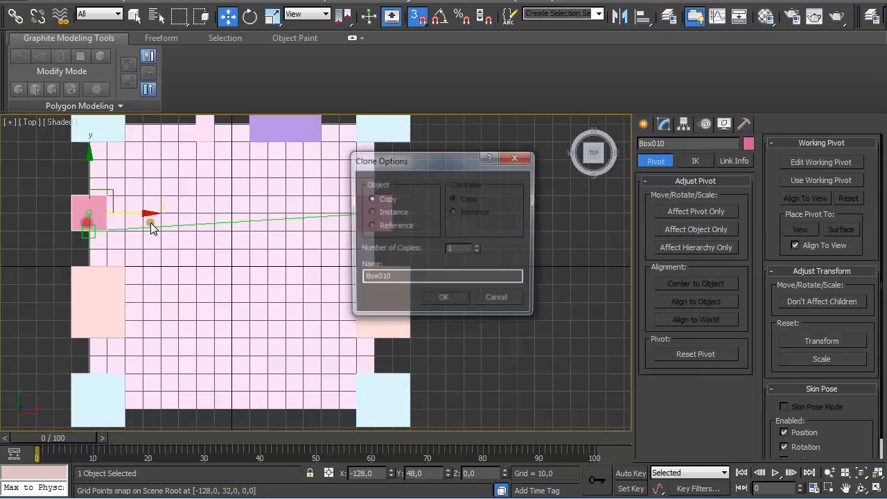
pyautogui.click(443, 297)
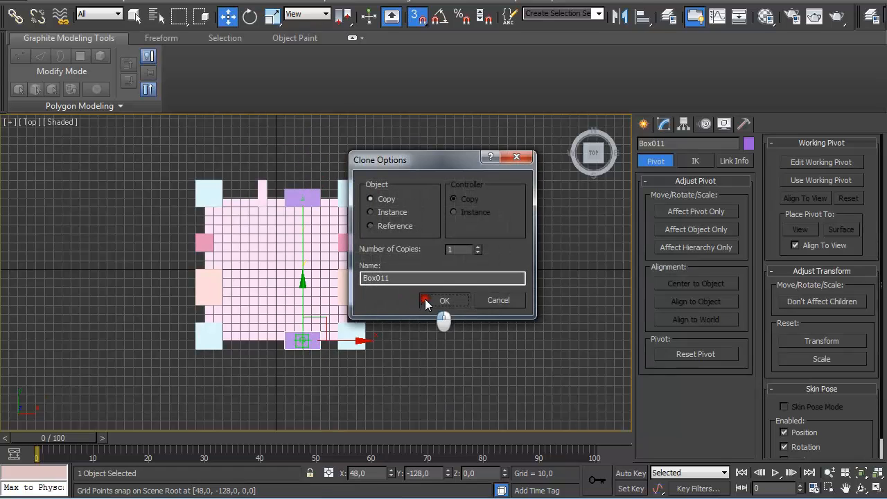
pyautogui.click(443, 299)
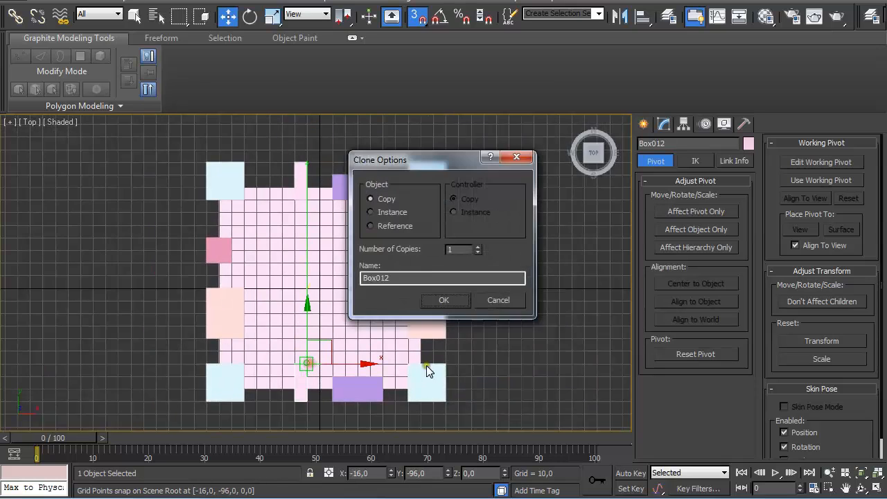
pyautogui.click(444, 299)
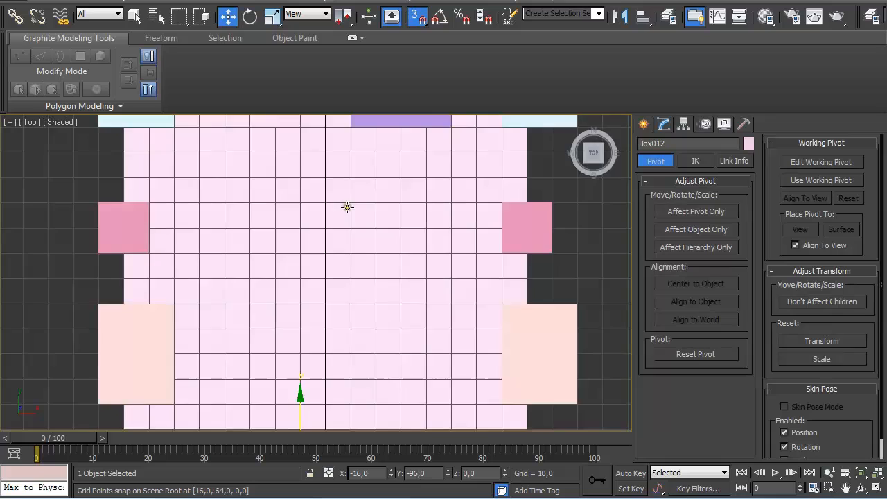
# Recolour Plane001 to a blue-violet swatch from the Object Color palette
pyautogui.click(649, 124)
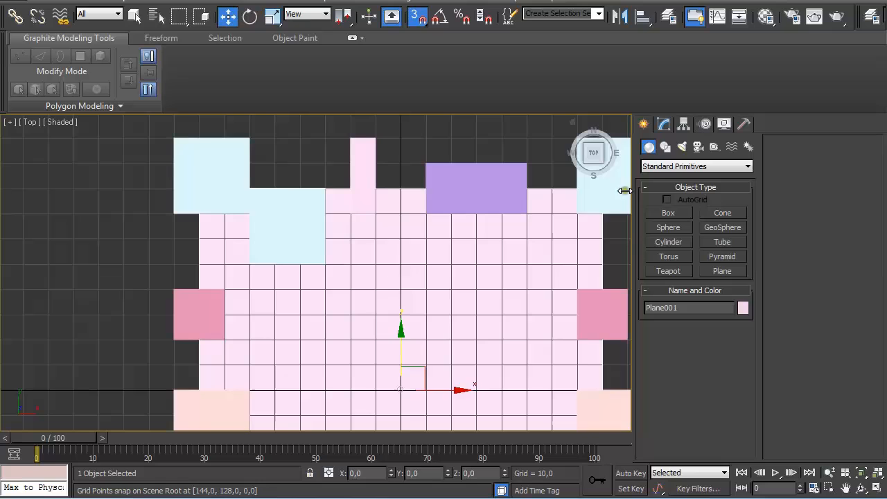
pyautogui.click(743, 308)
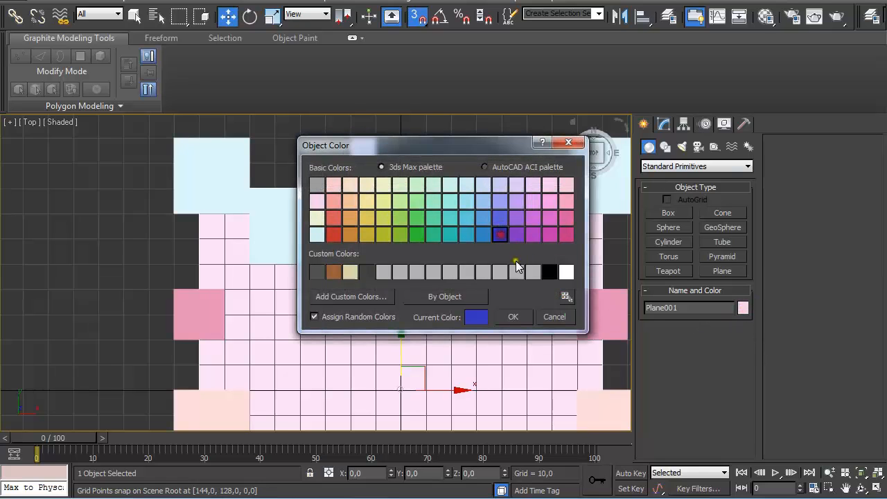
pyautogui.click(513, 316)
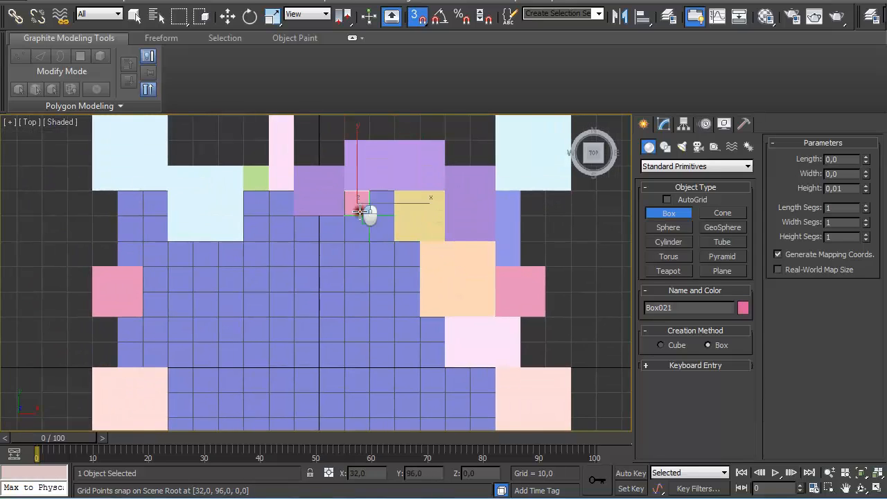
# Draw five boxes of varied sizes across the upper part of the plane, including pale-green and green ones
pyautogui.moveTo(361, 210); pyautogui.dragTo(423, 287)
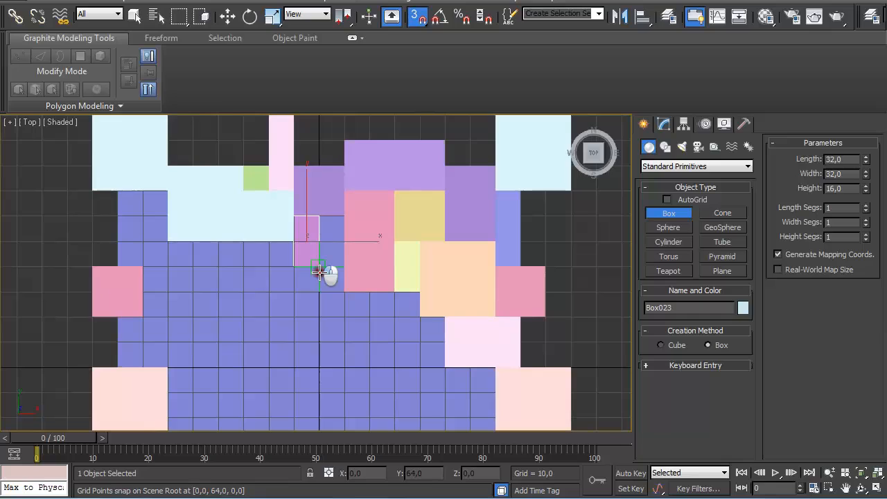
pyautogui.moveTo(319, 270); pyautogui.dragTo(117, 194)
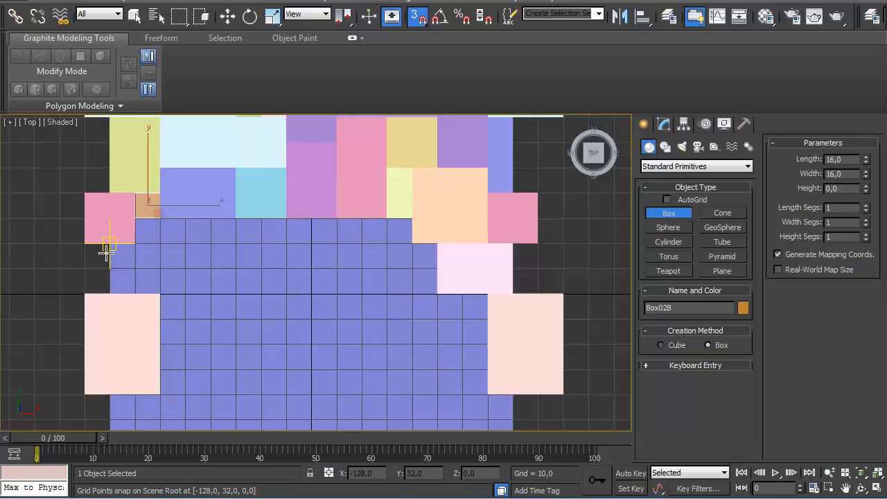
pyautogui.moveTo(108, 247); pyautogui.dragTo(177, 266)
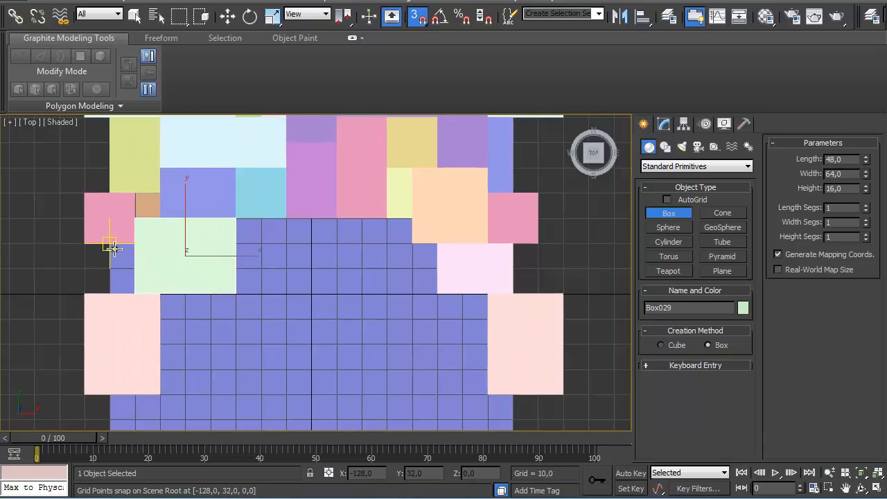
pyautogui.moveTo(111, 247); pyautogui.dragTo(235, 221)
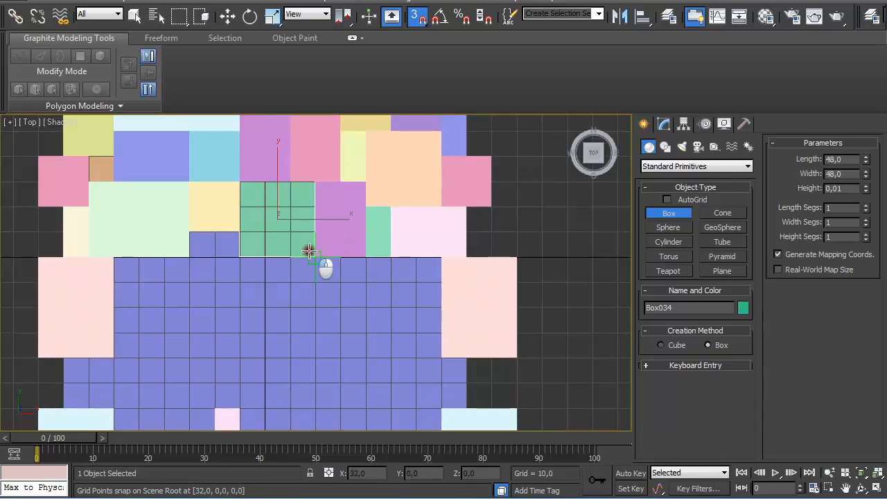
pyautogui.moveTo(307, 252); pyautogui.dragTo(235, 302)
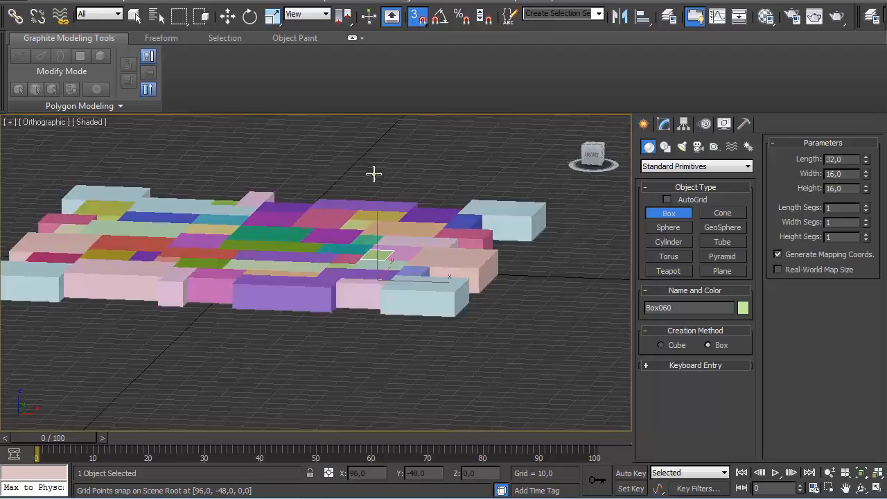
# Convert one box to Editable Poly and attach all the other boxes into it
pyautogui.moveTo(374, 173); pyautogui.dragTo(280, 216)
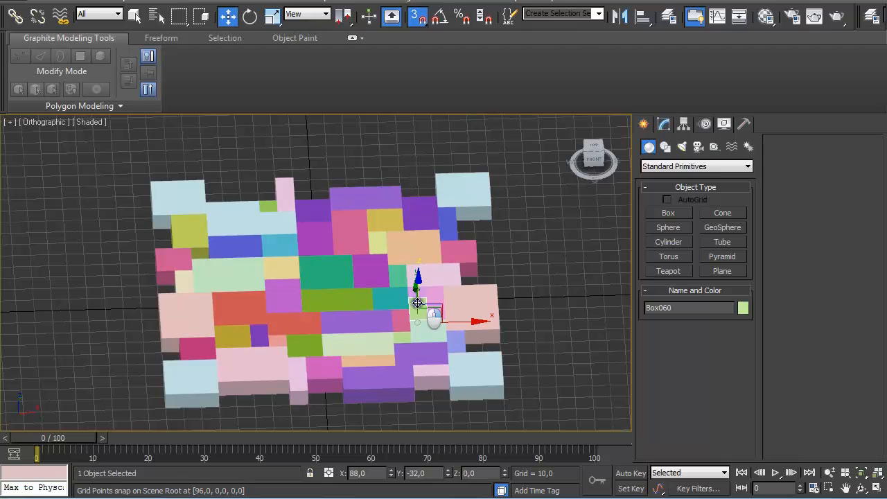
pyautogui.rightClick(418, 302)
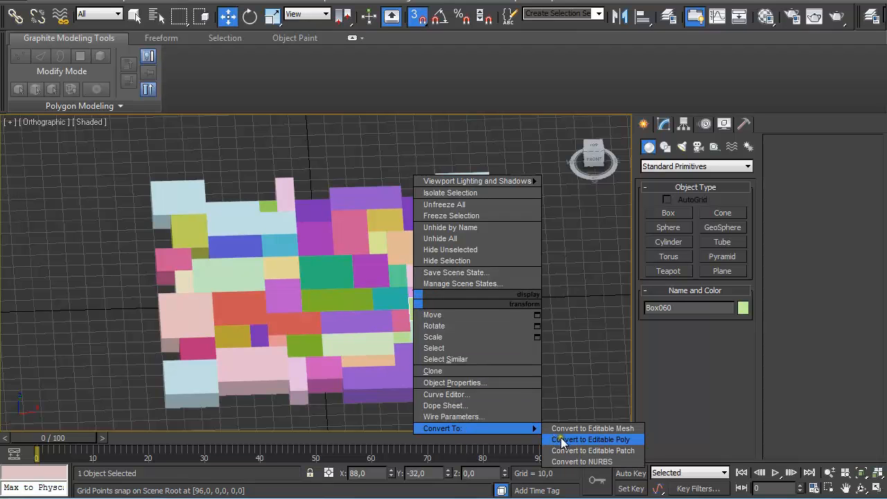
pyautogui.click(592, 440)
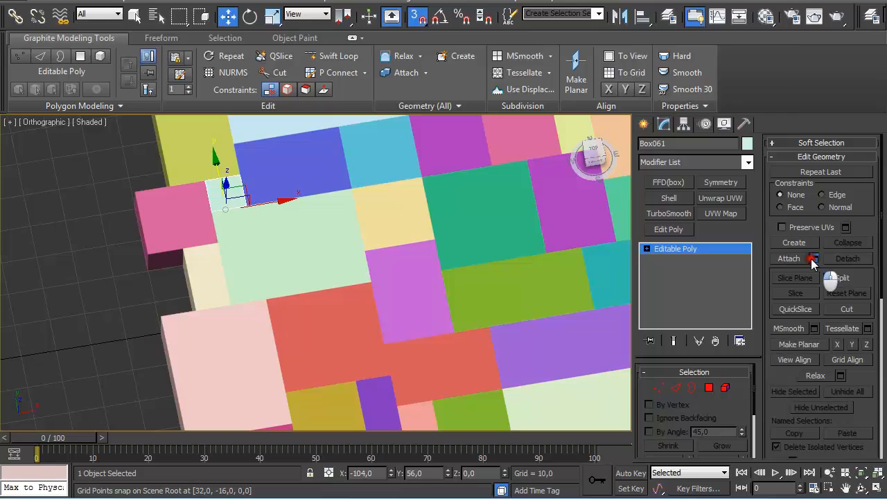
pyautogui.click(811, 258)
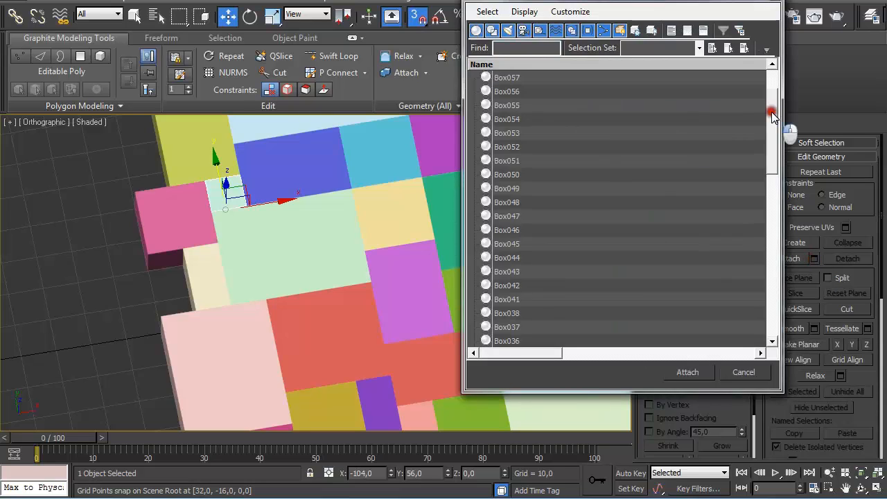
pyautogui.scroll(-3)
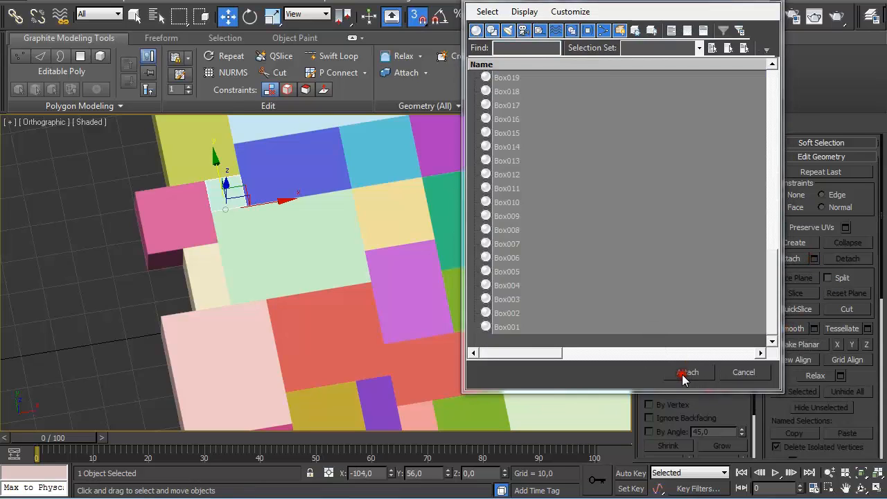
pyautogui.click(687, 371)
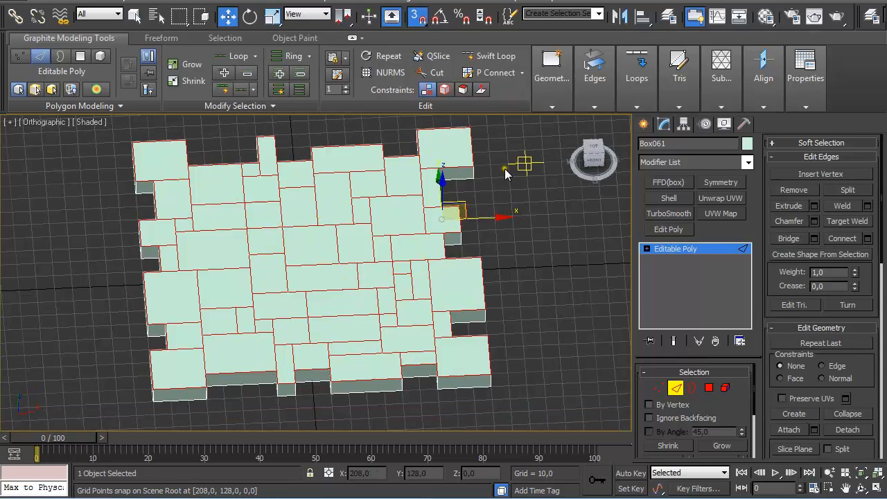
# Weld the edges of the combined light-green slab from the Graphite Edges panel
pyautogui.click(593, 69)
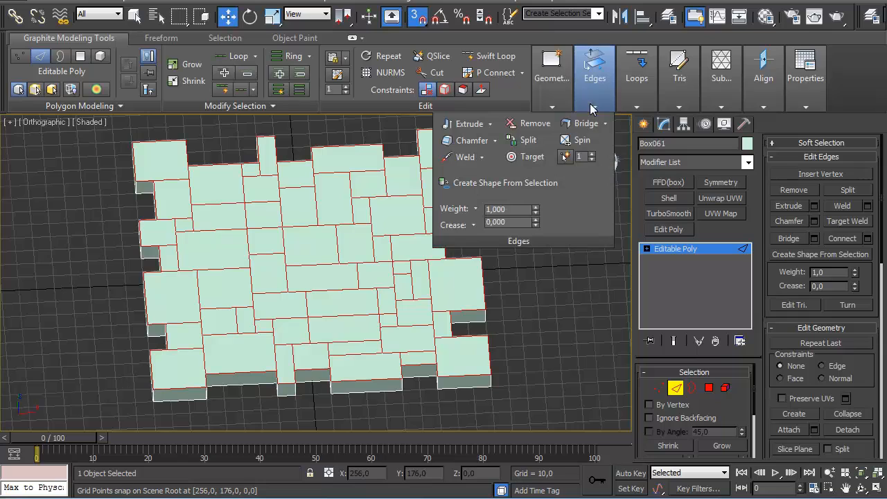
pyautogui.moveTo(457, 155)
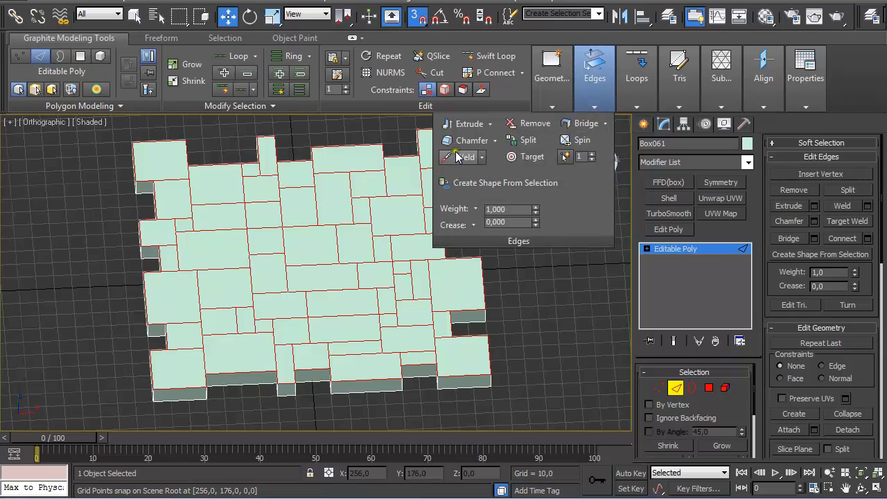
pyautogui.click(495, 140)
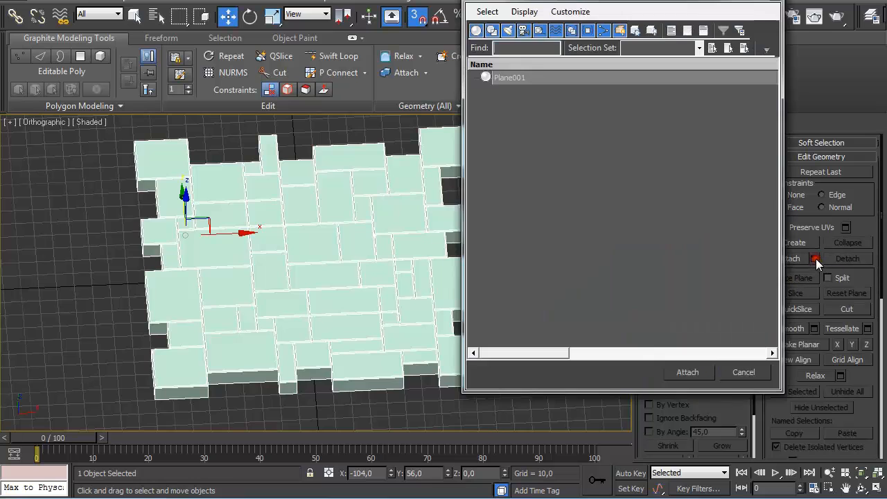
# Attach Plane001 so the grid plane joins the single editable poly slab
pyautogui.click(510, 77)
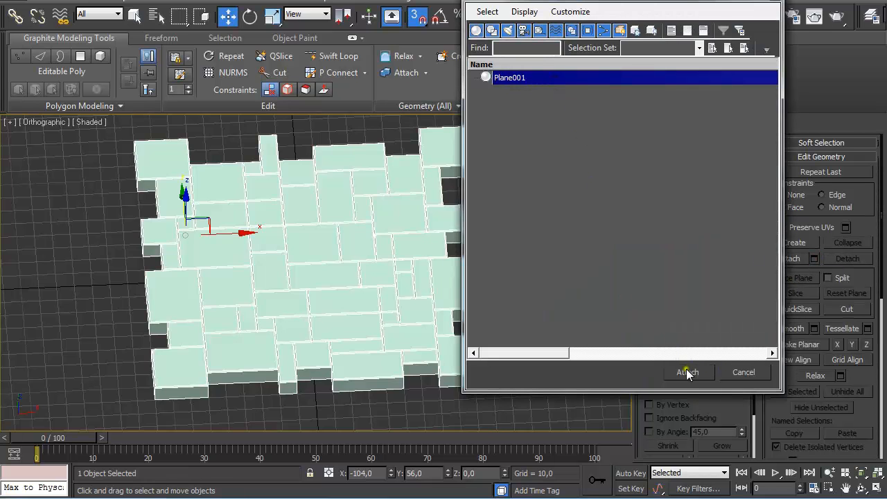
pyautogui.click(688, 371)
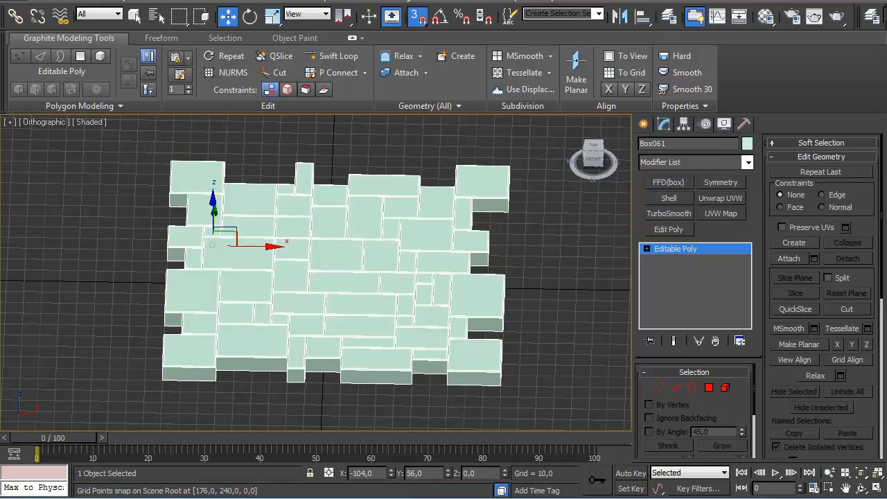
pyautogui.click(13, 14)
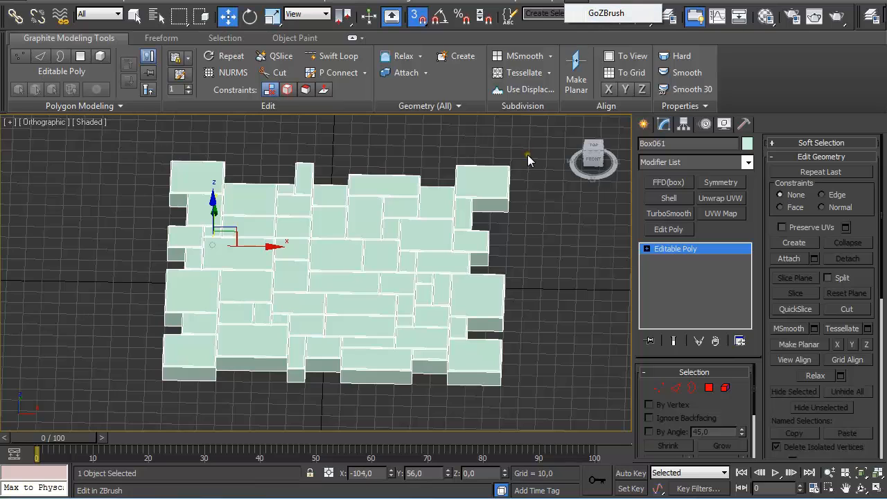
pyautogui.moveTo(510, 201)
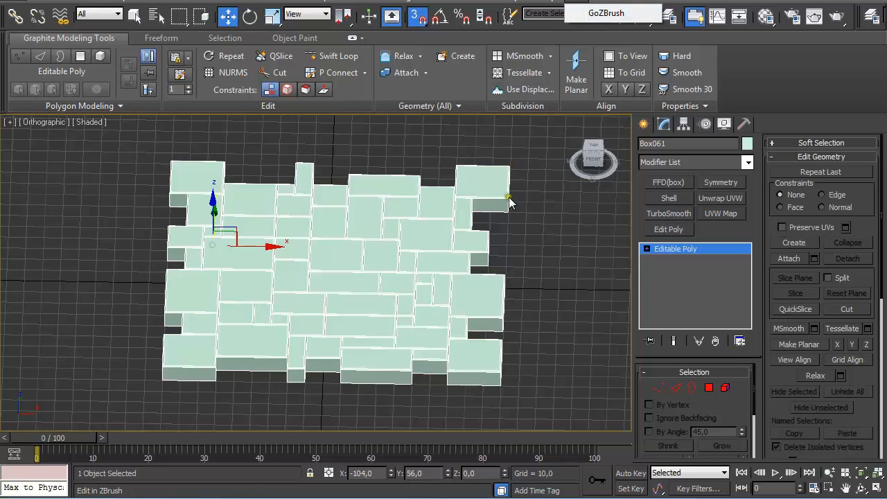